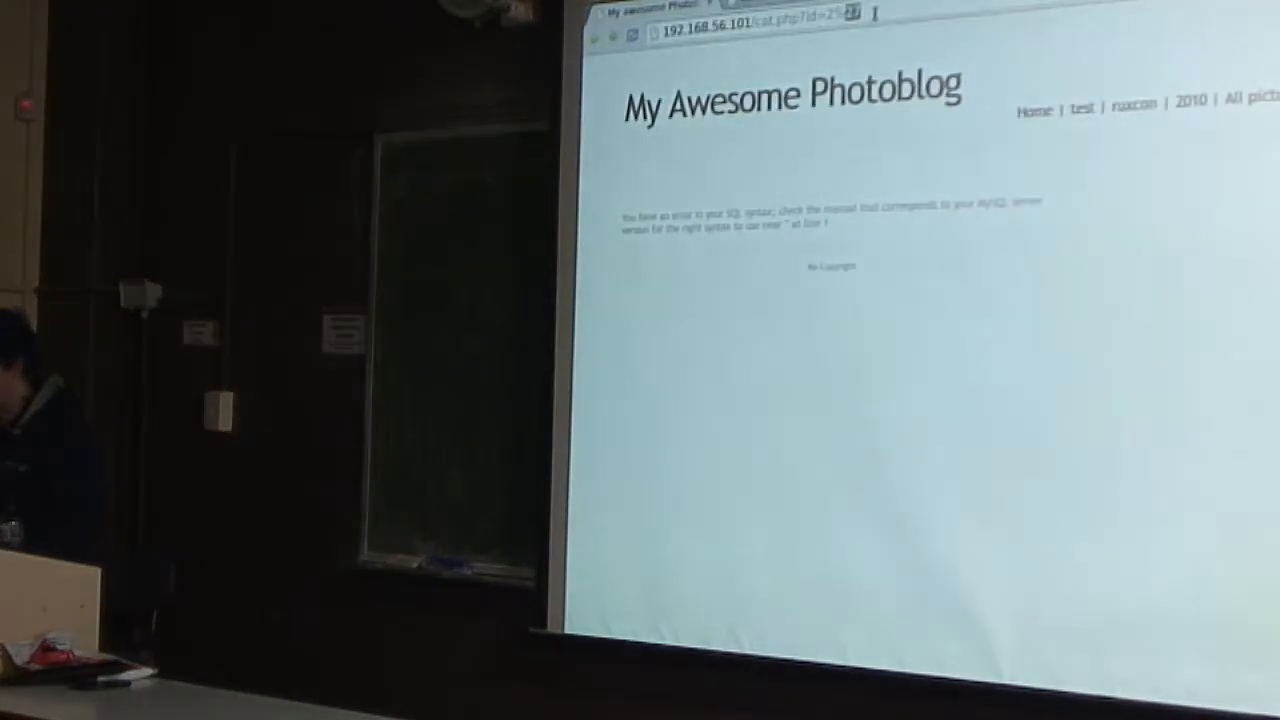
type("AND s")
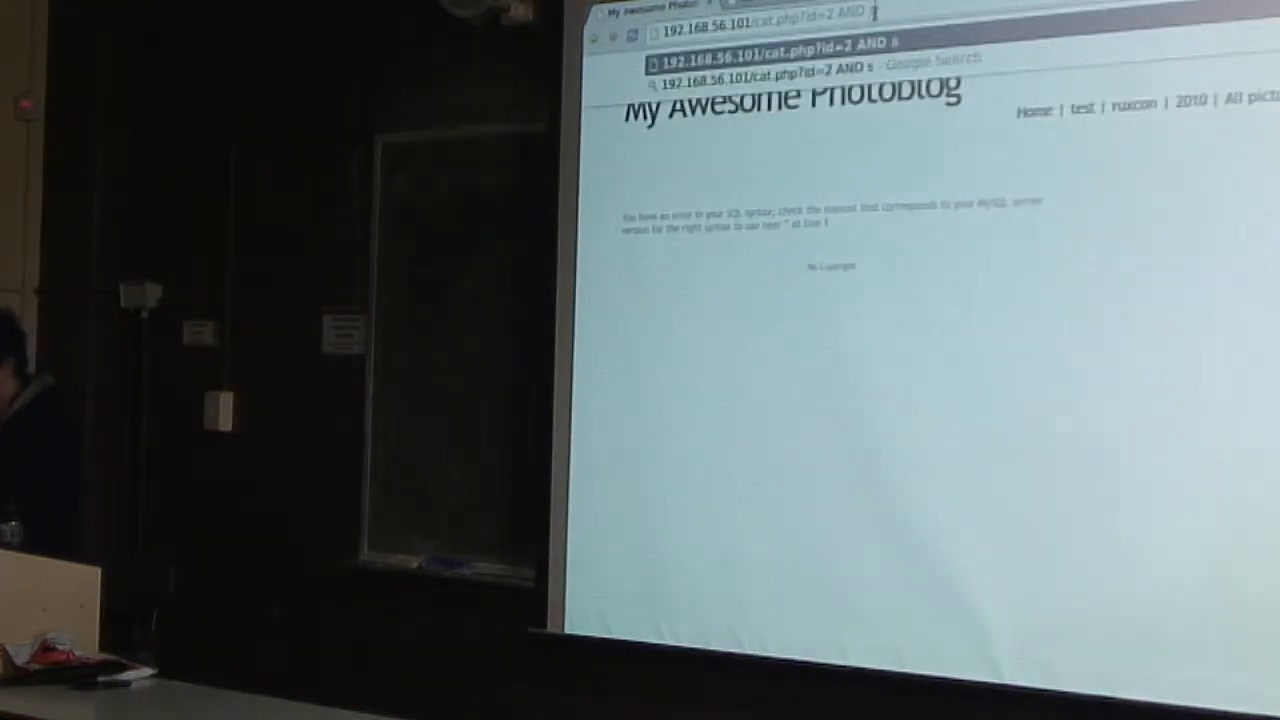